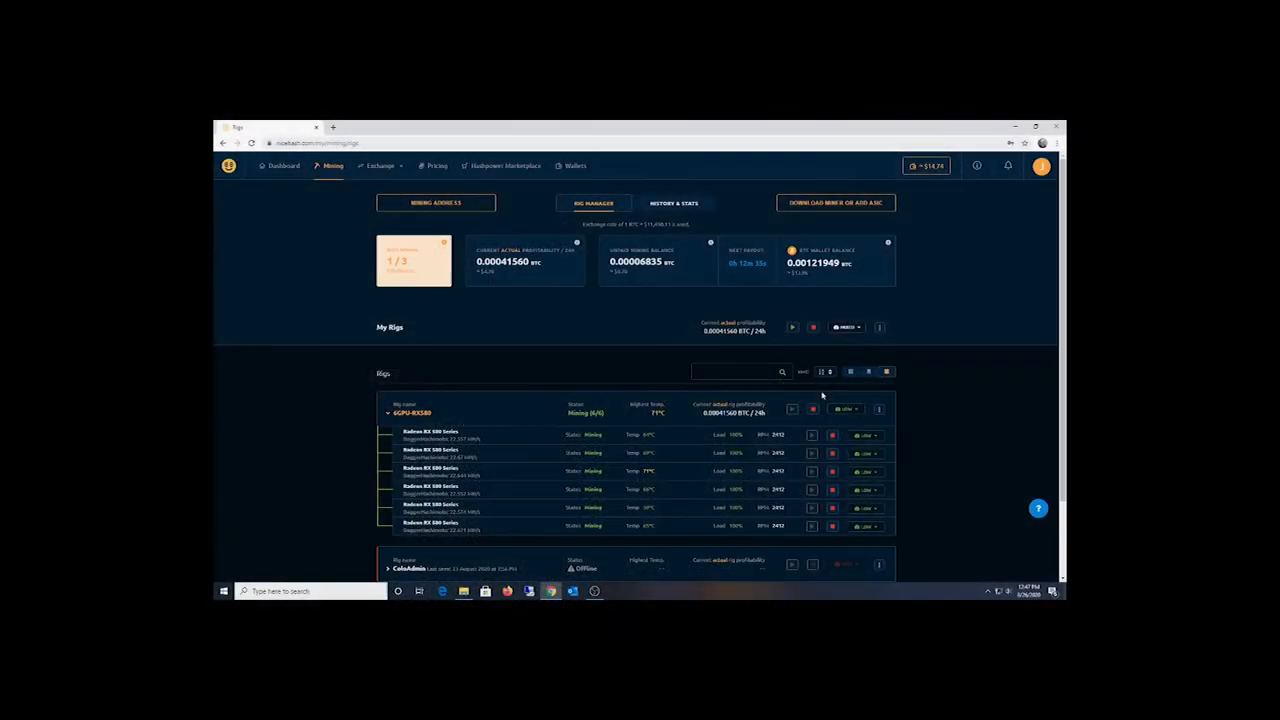
mouse_move(830, 395)
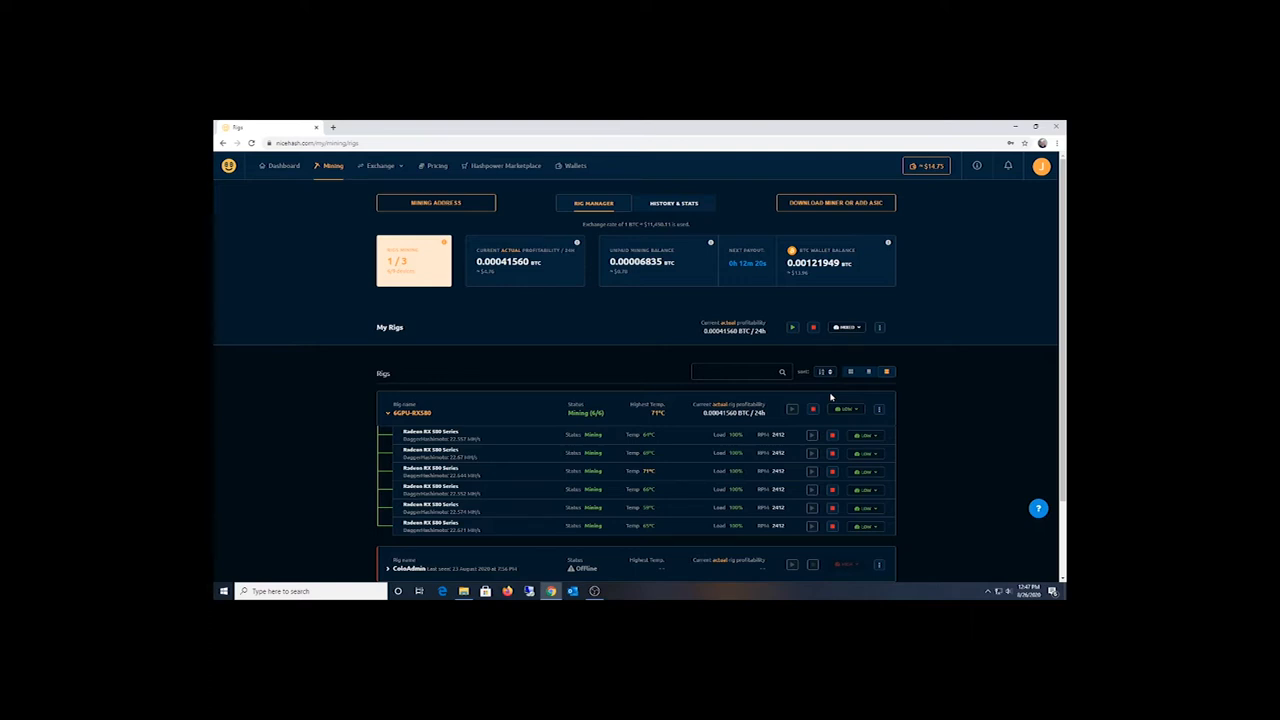
mouse_move(834, 422)
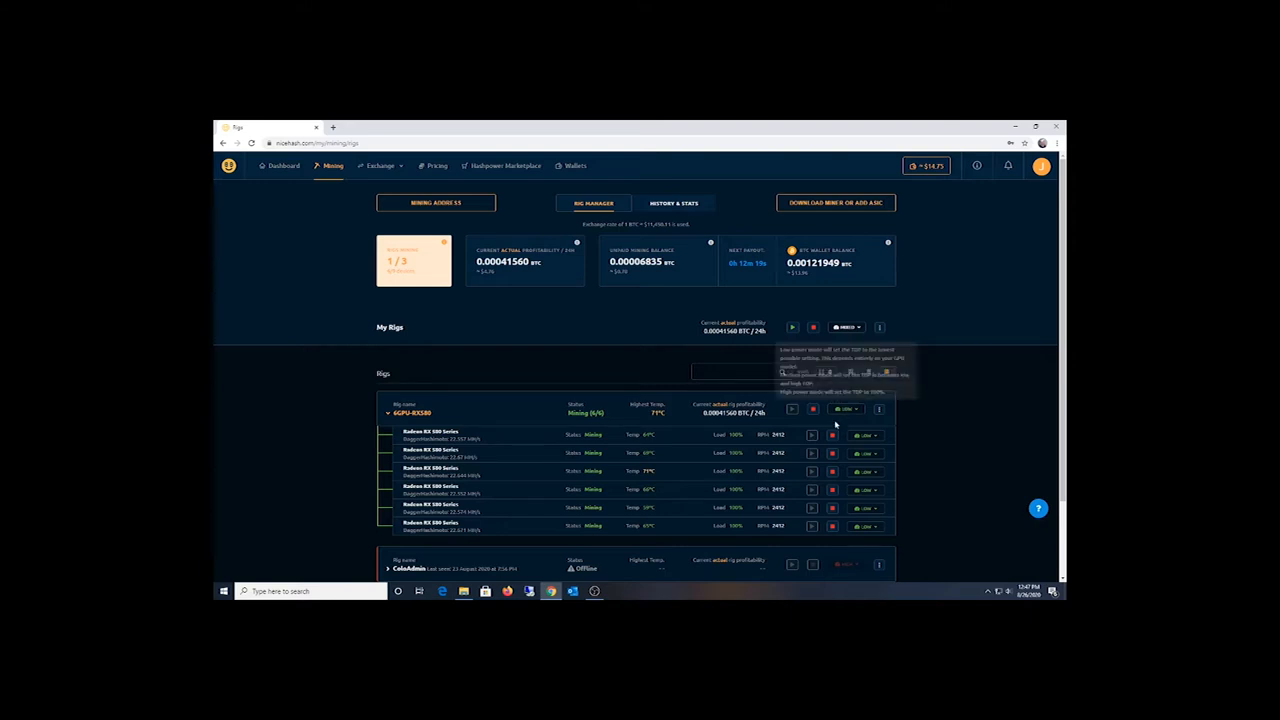
mouse_move(915, 442)
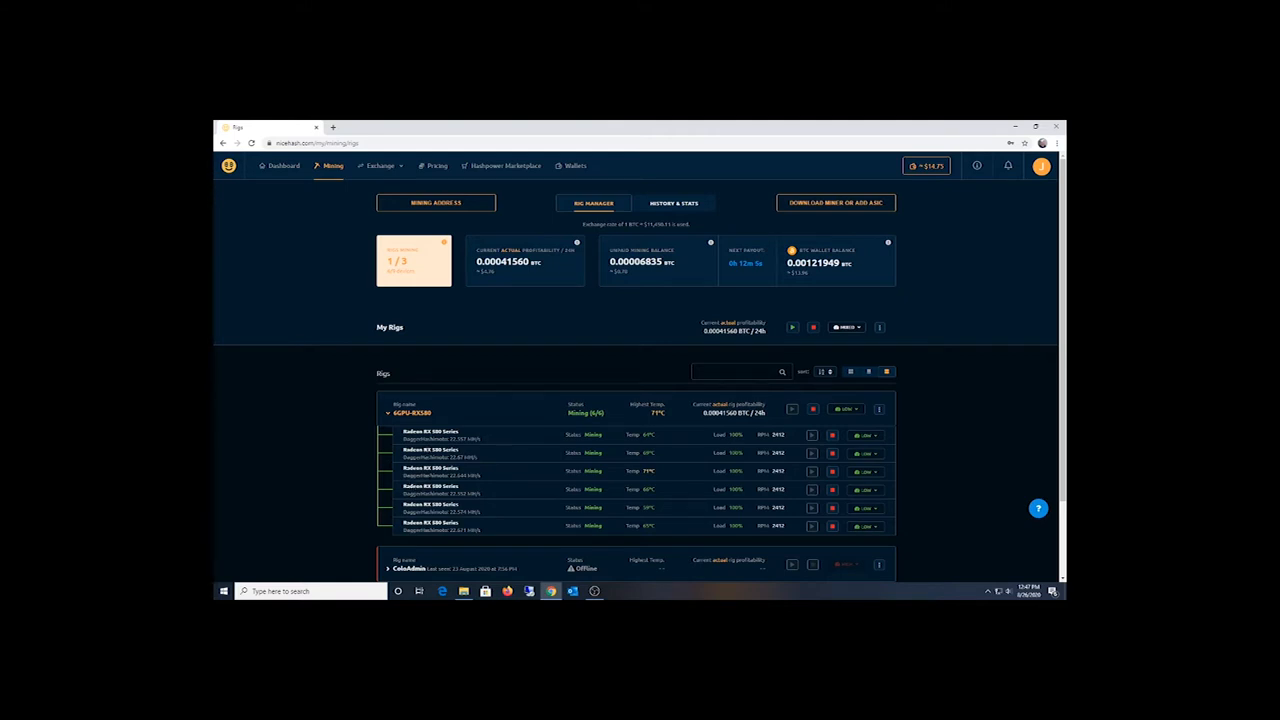
mouse_move(327, 462)
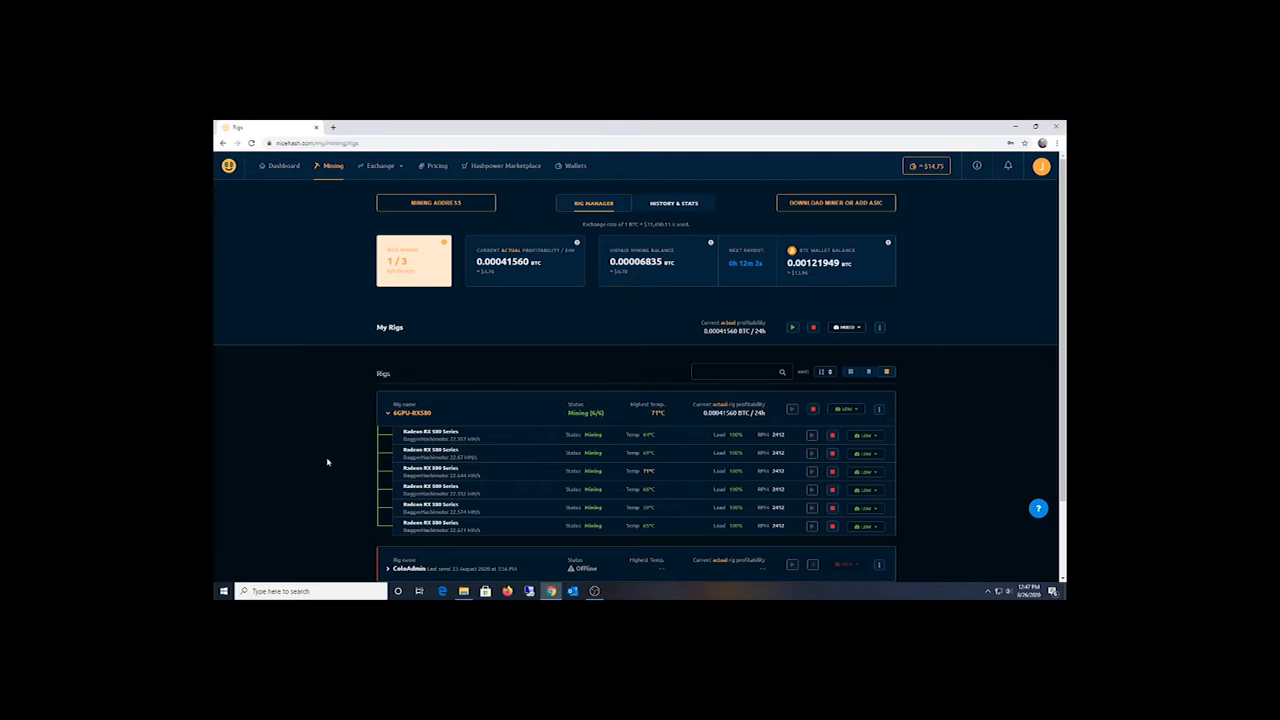
mouse_move(385, 459)
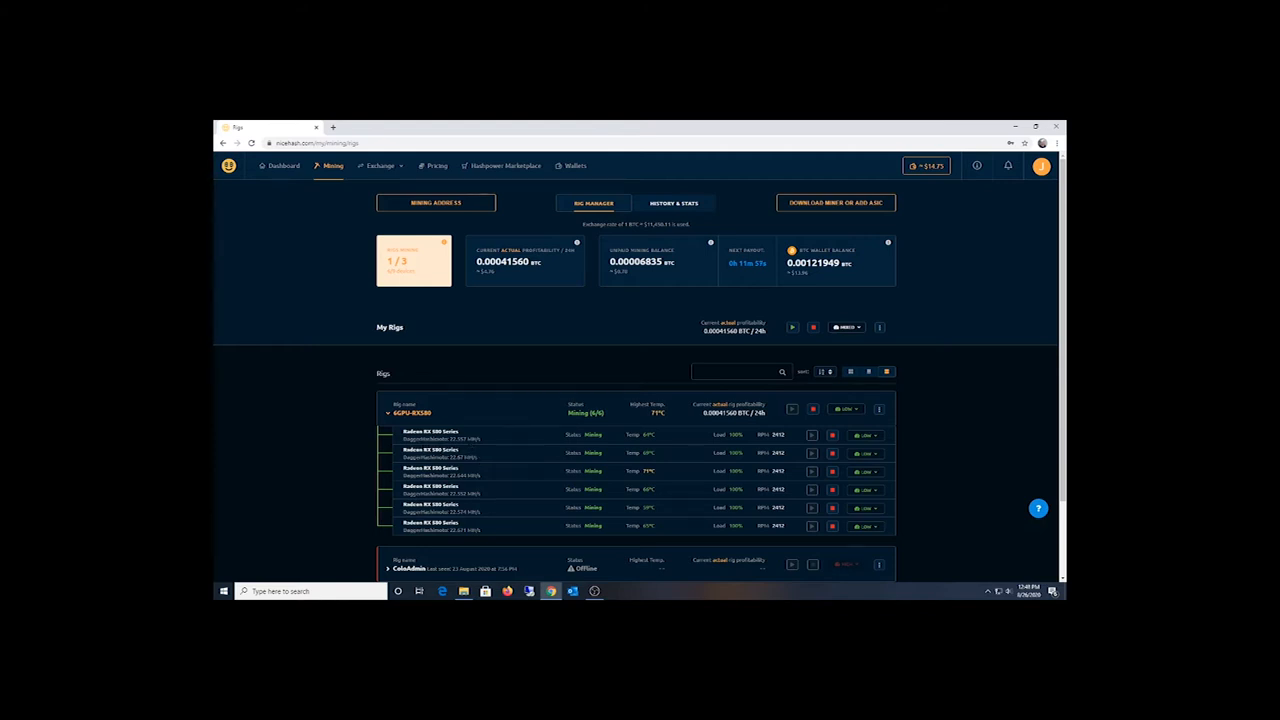
mouse_move(558, 471)
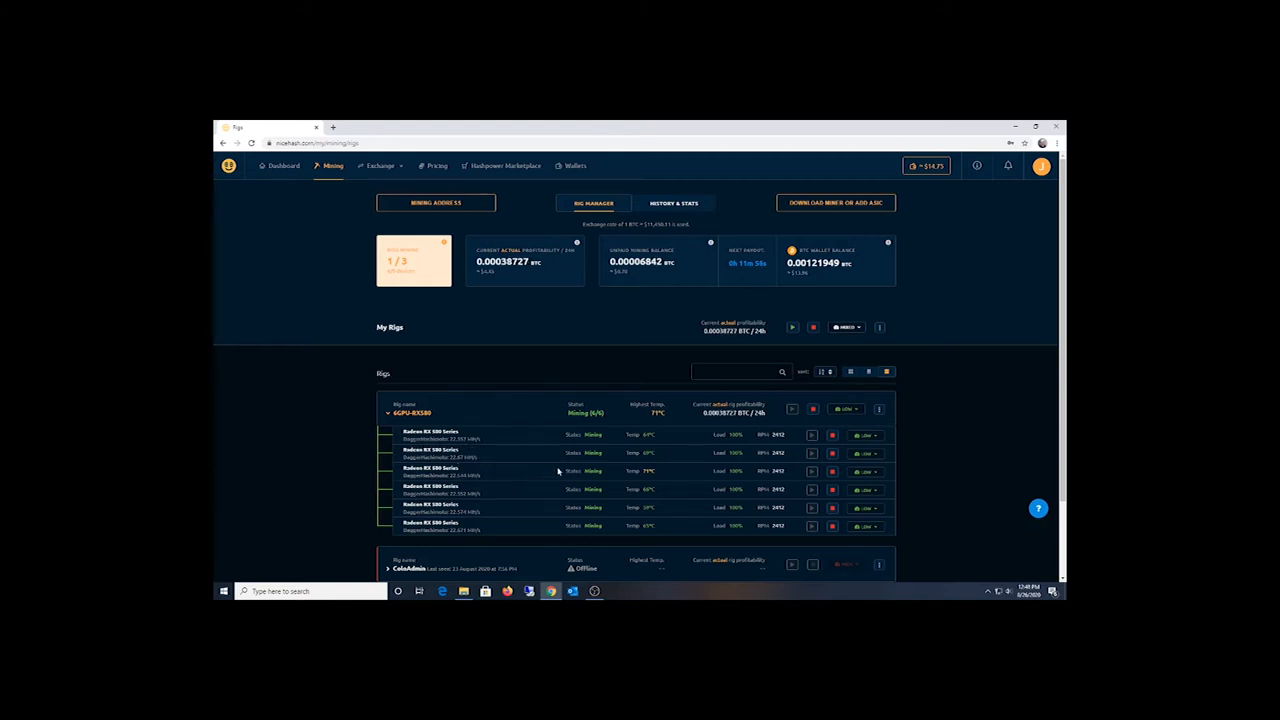
mouse_move(931, 491)
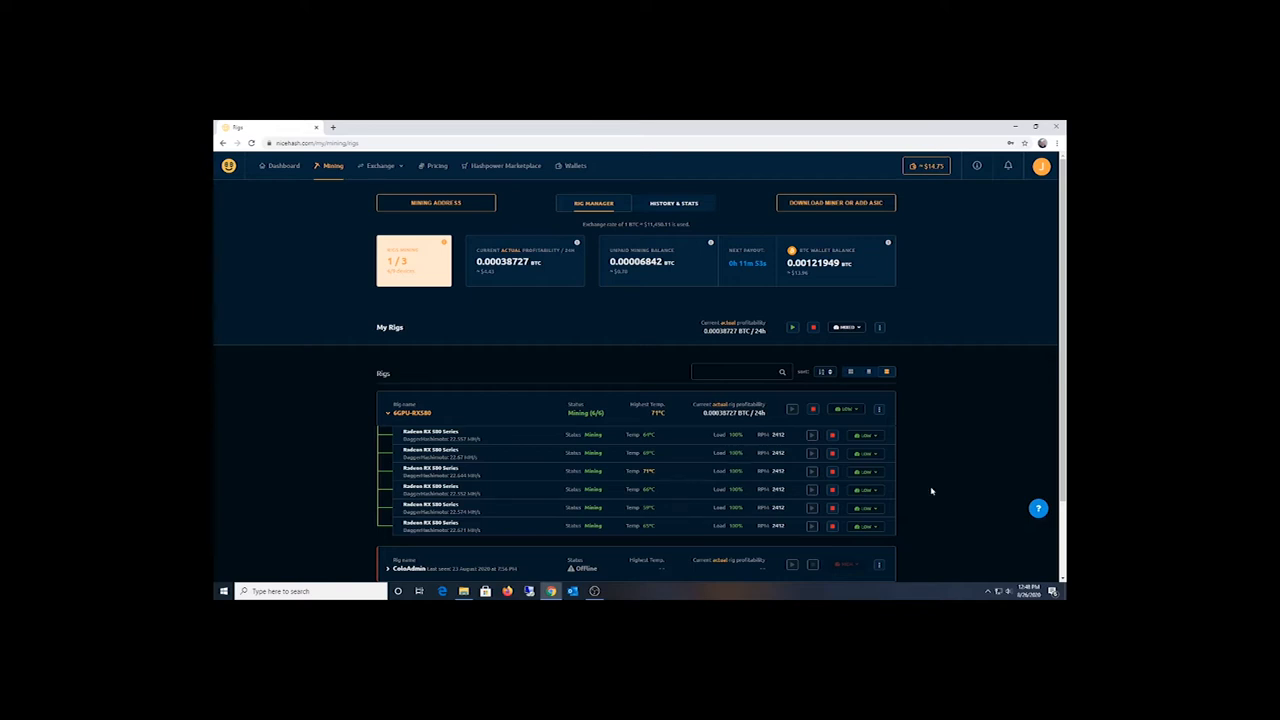
mouse_move(913, 477)
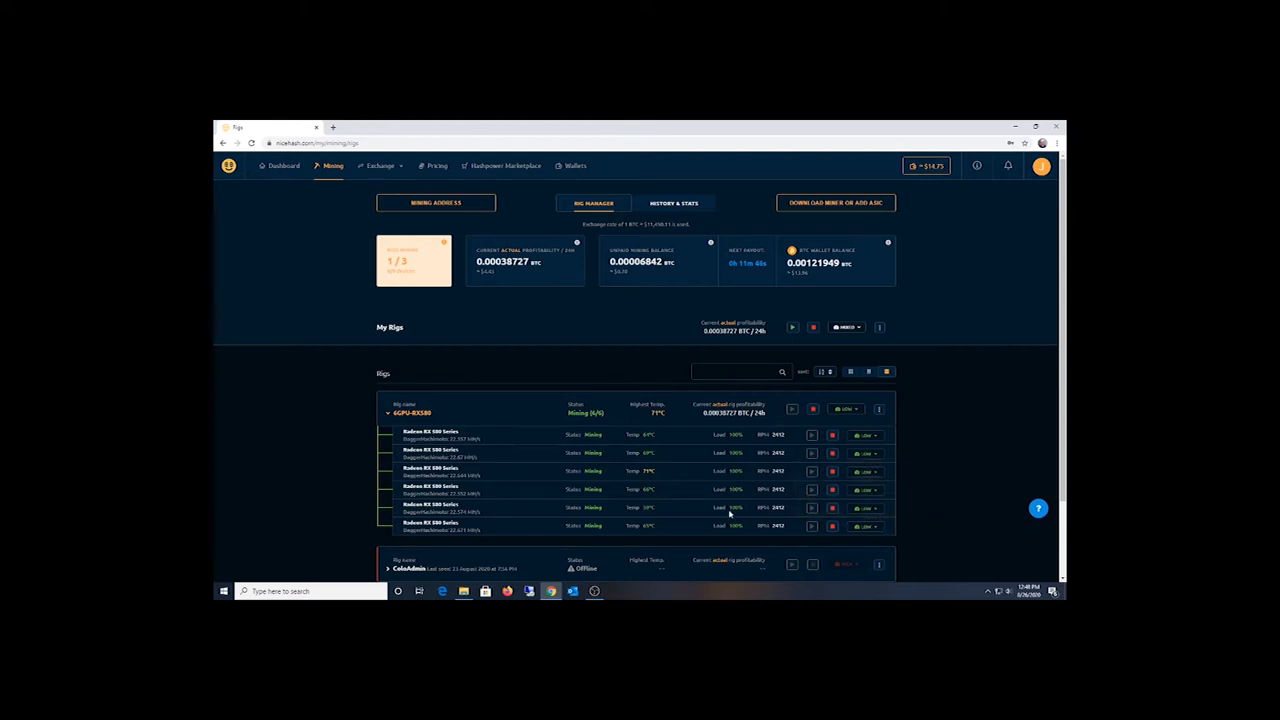
mouse_move(611, 589)
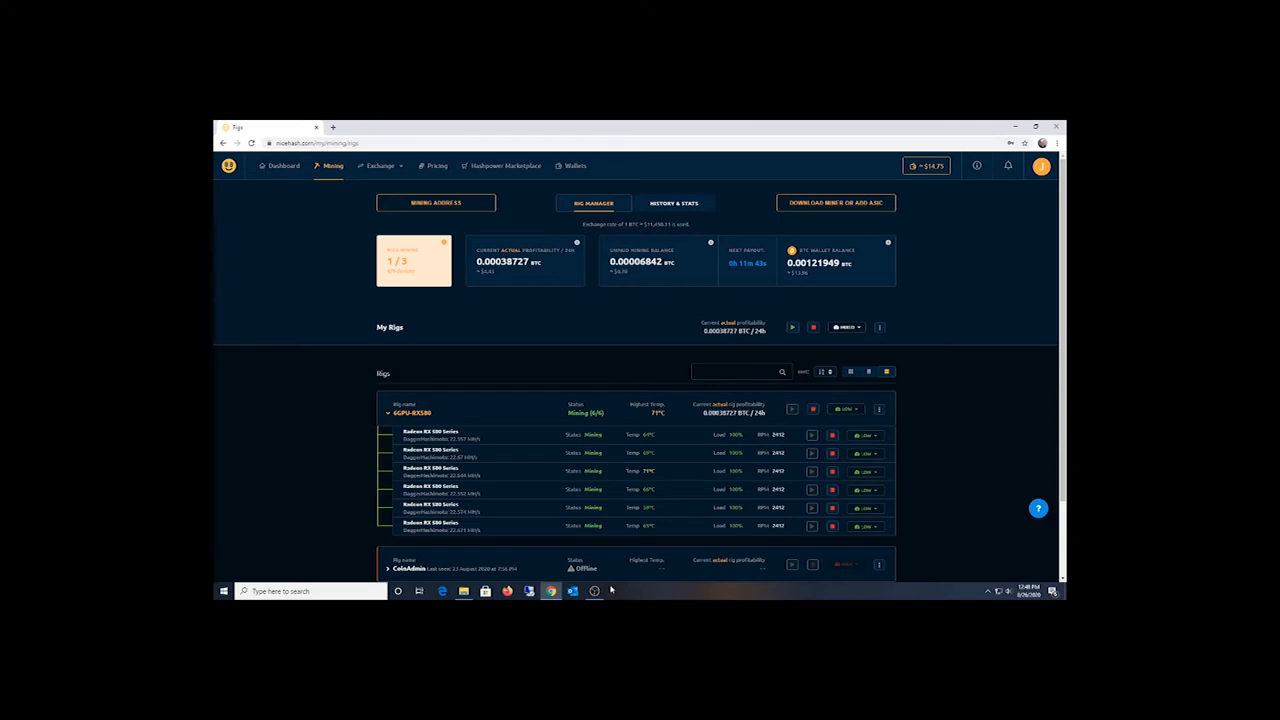